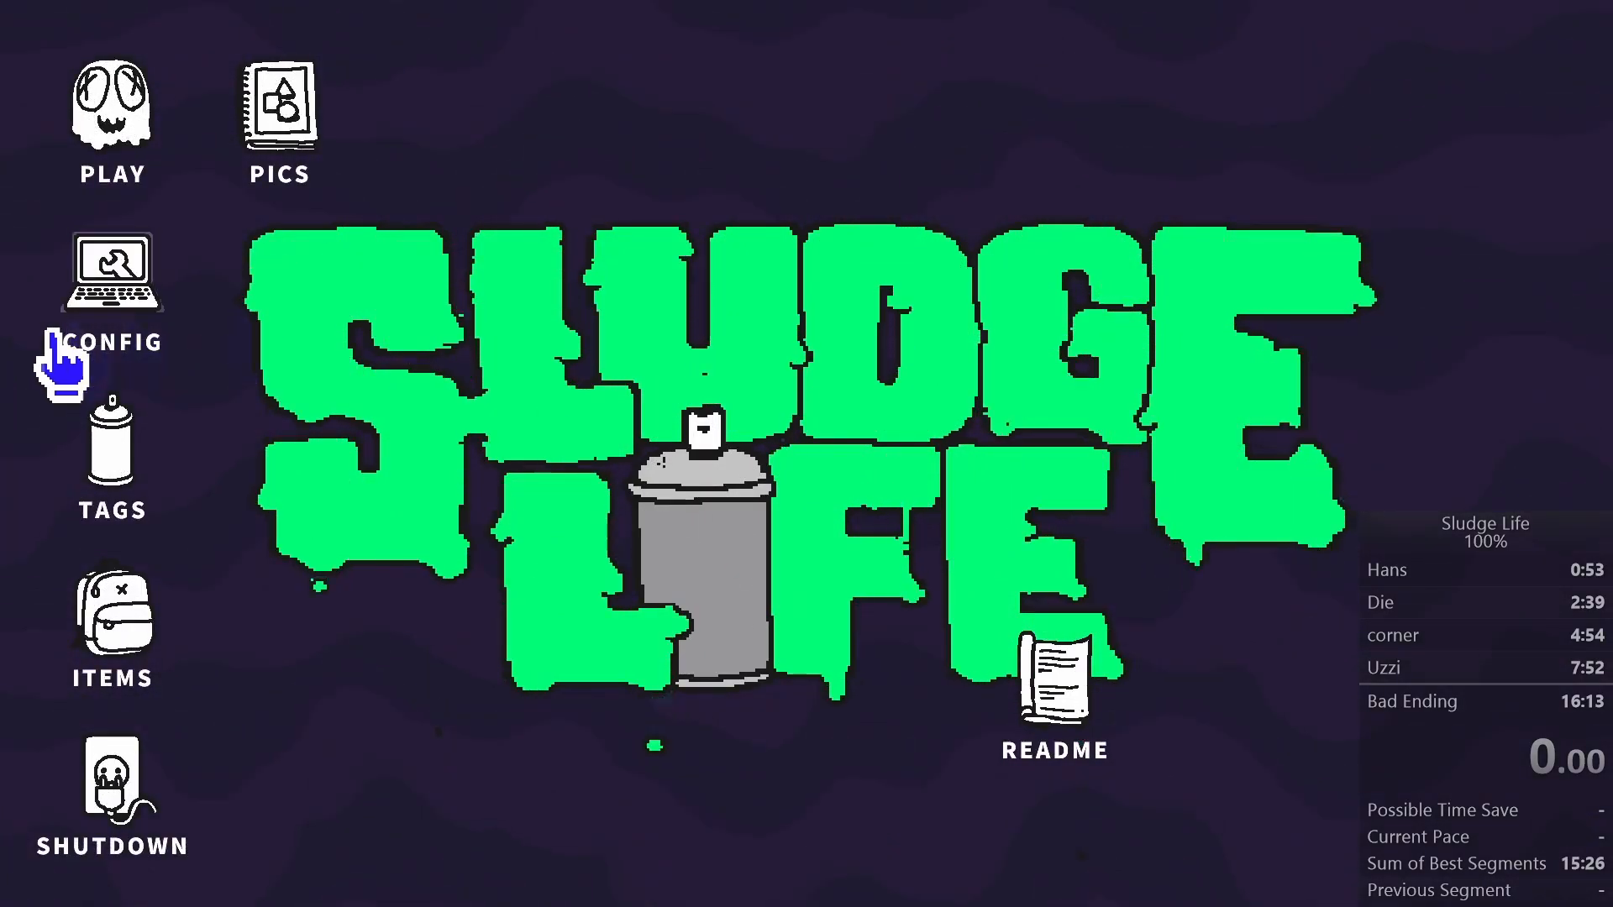
Confirm YES in the Quit Credits dialog to return to the deck desktop.
click(111, 282)
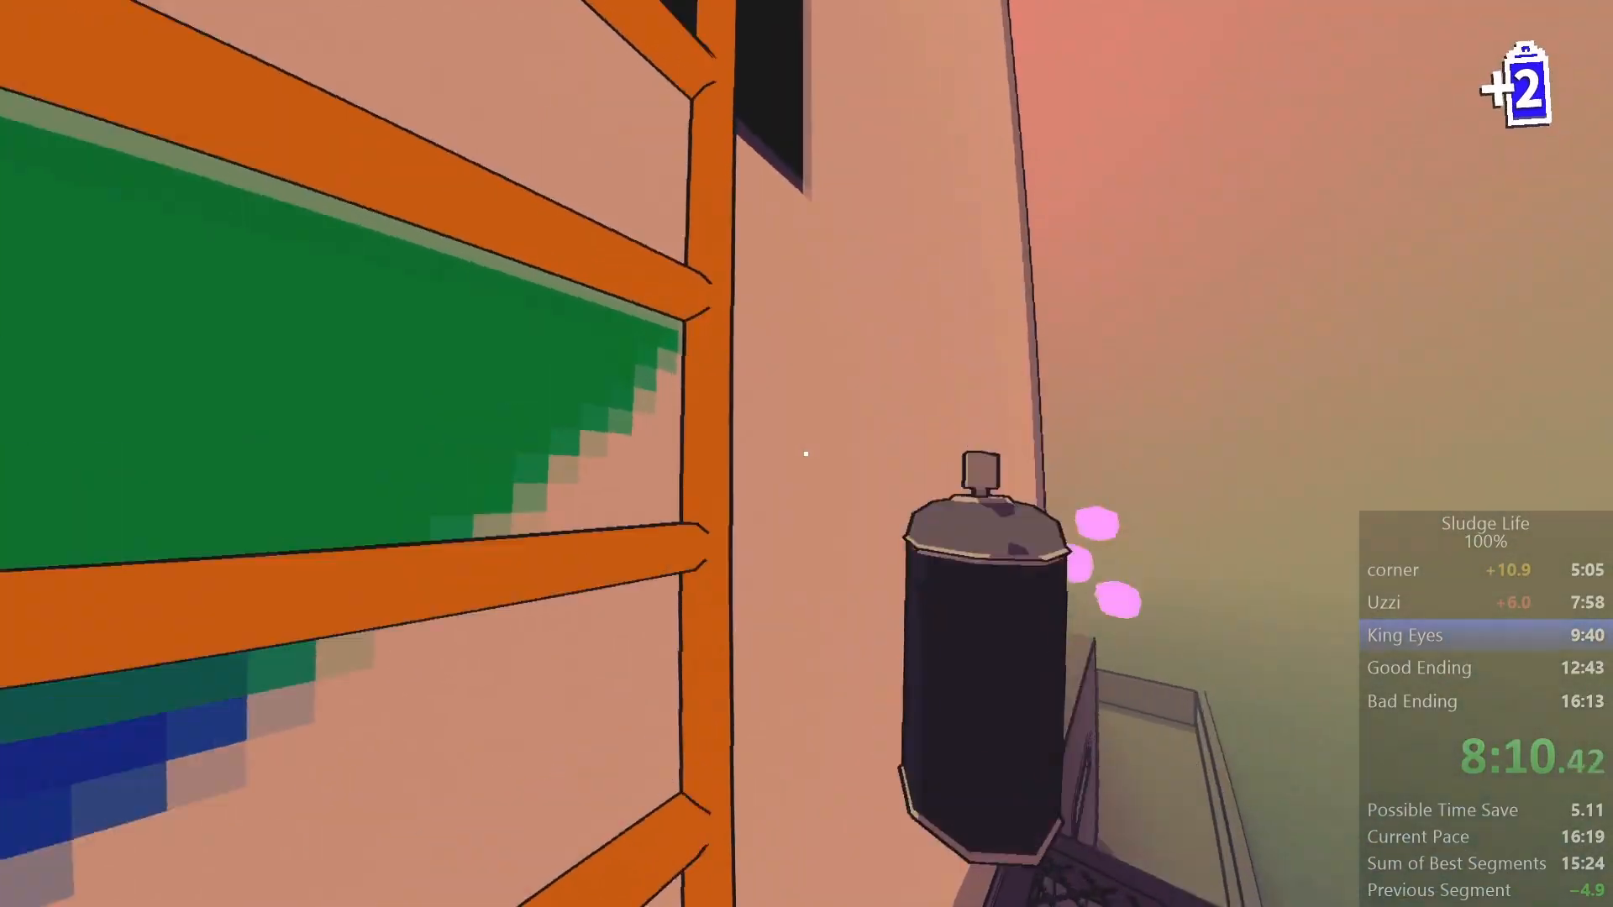
mouse_move(806, 454)
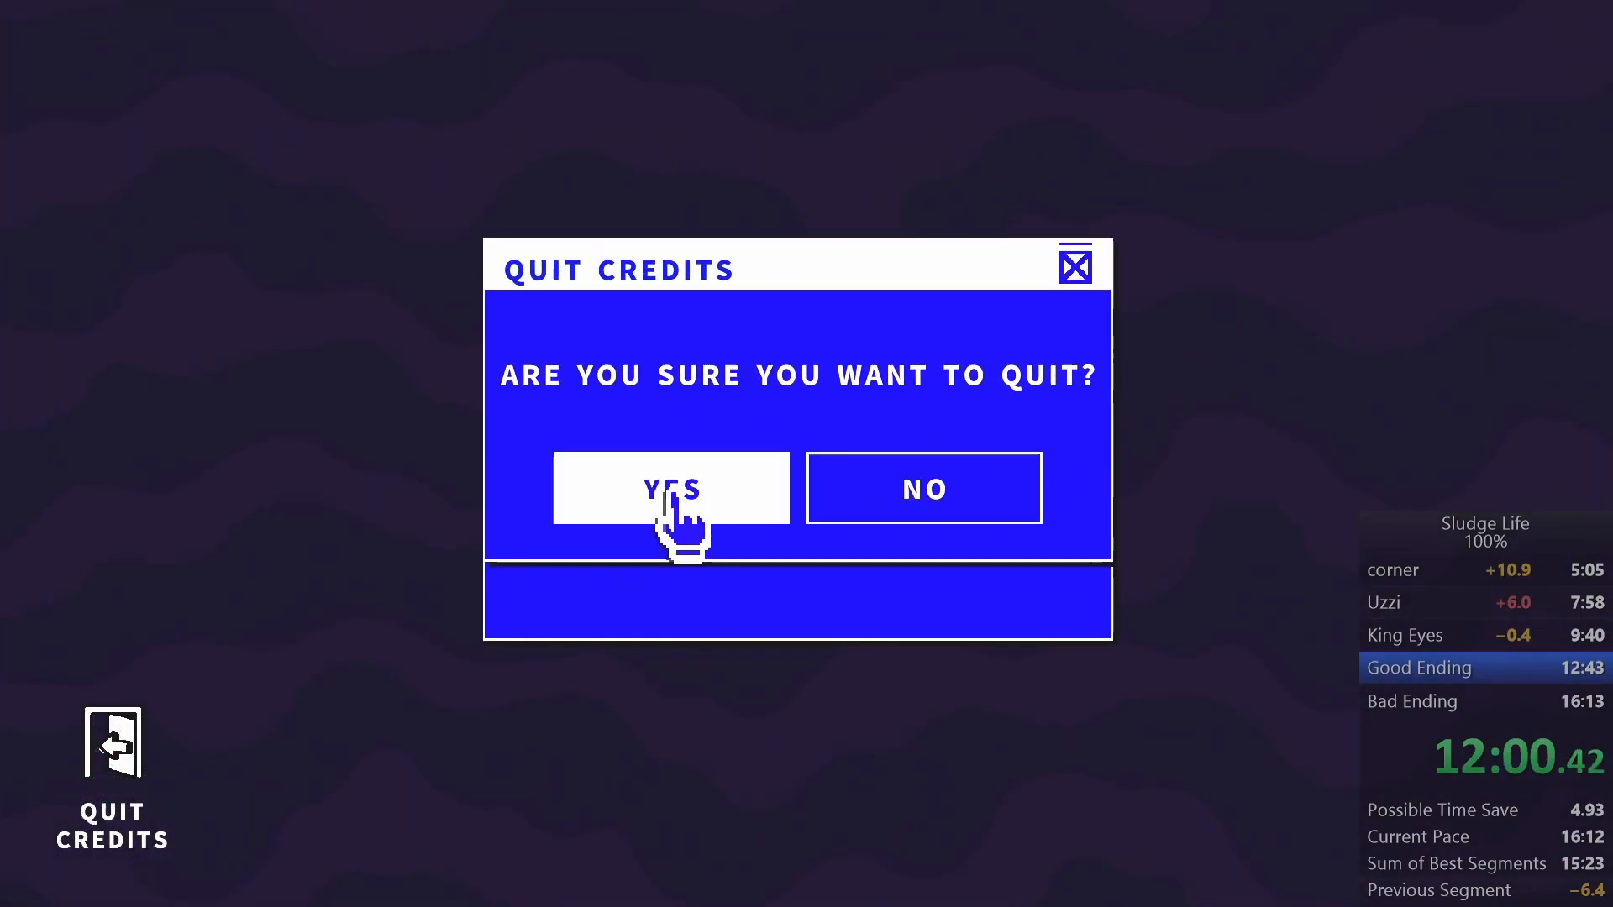
click(671, 489)
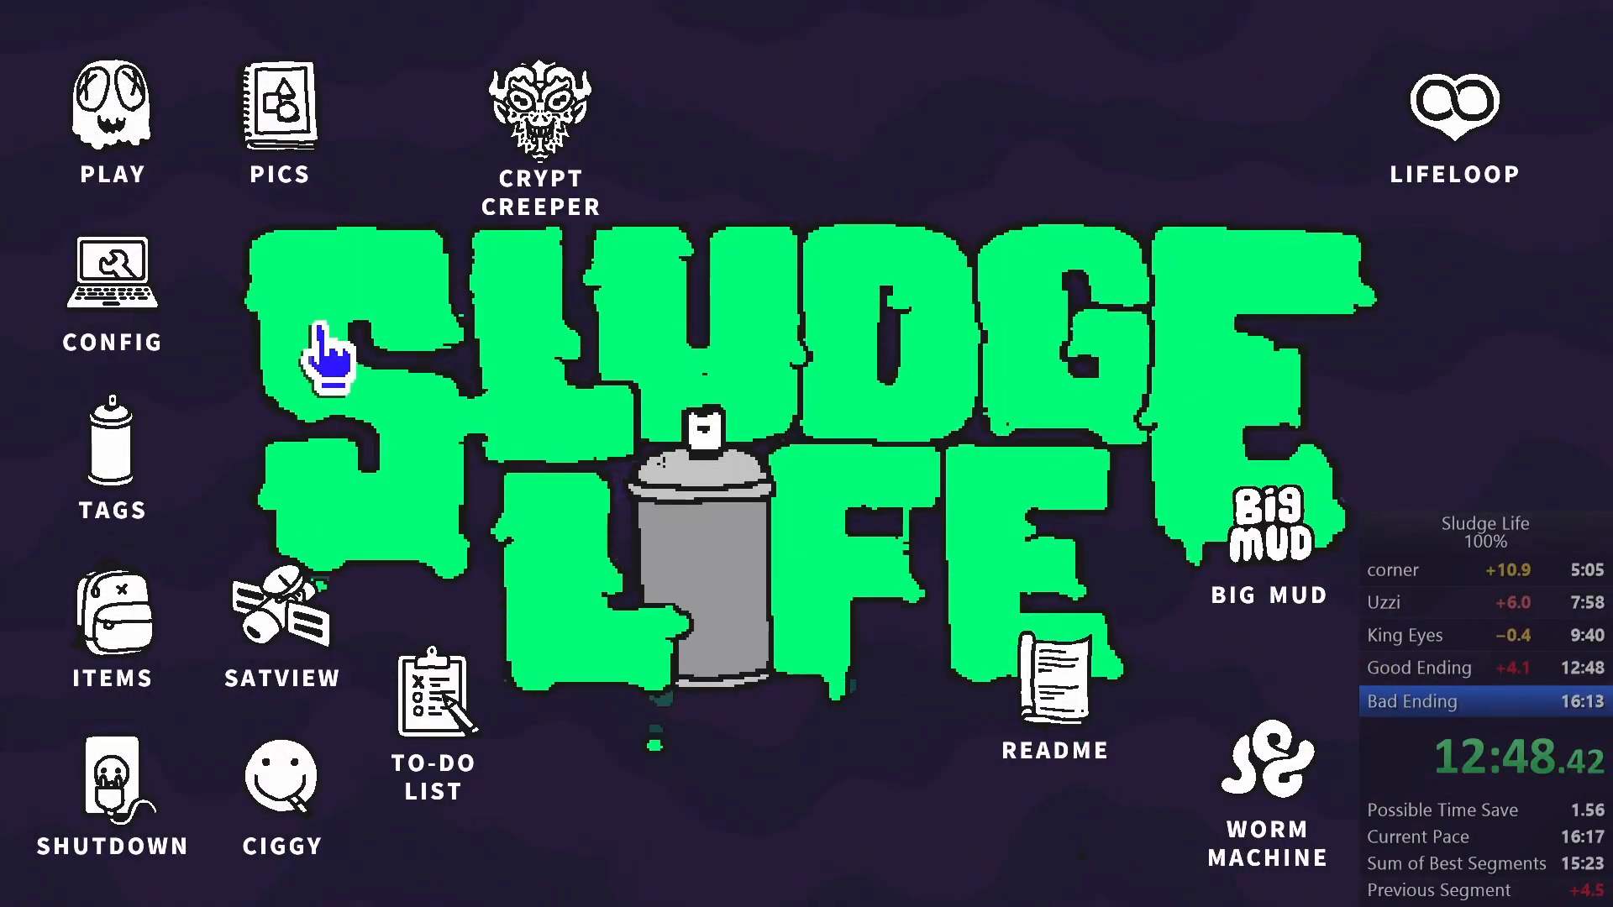
click(113, 286)
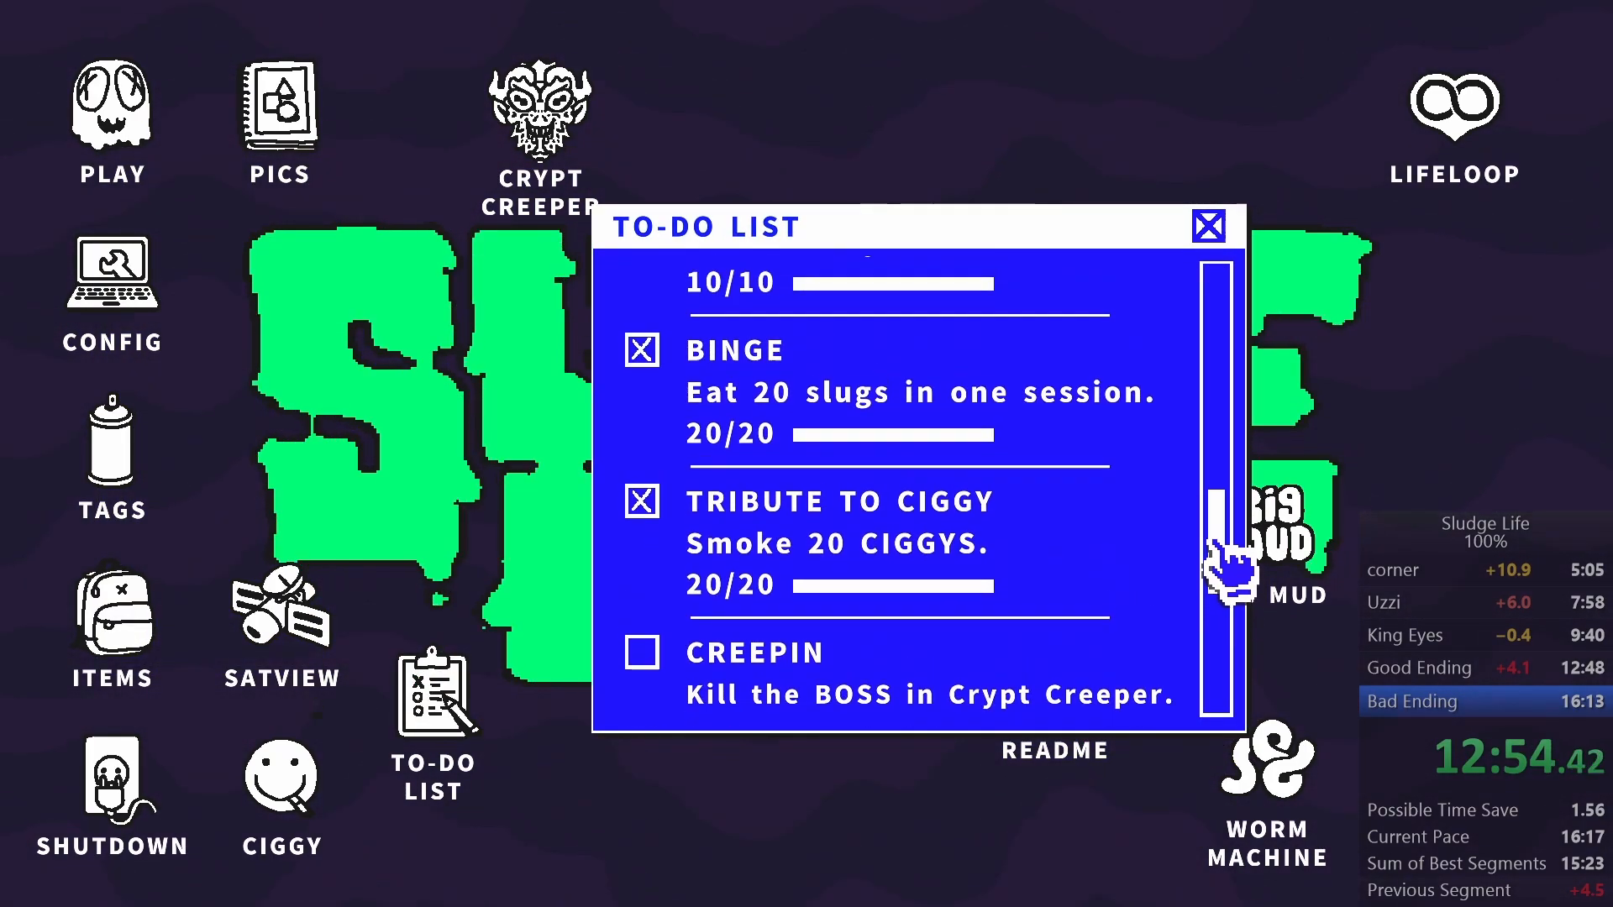
click(1208, 225)
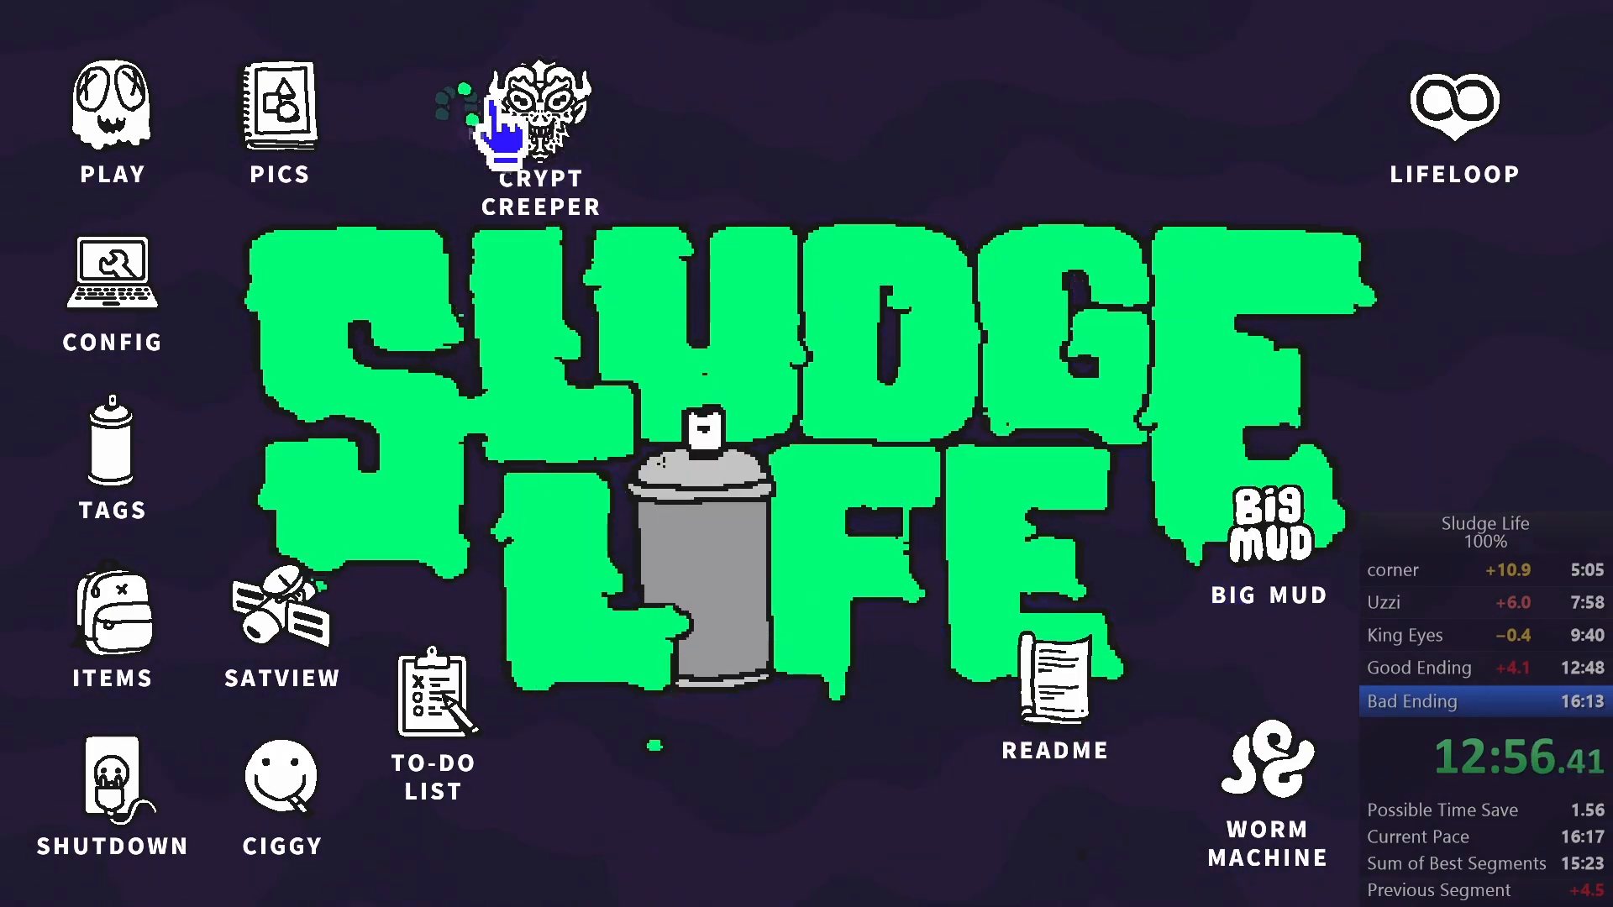
click(540, 112)
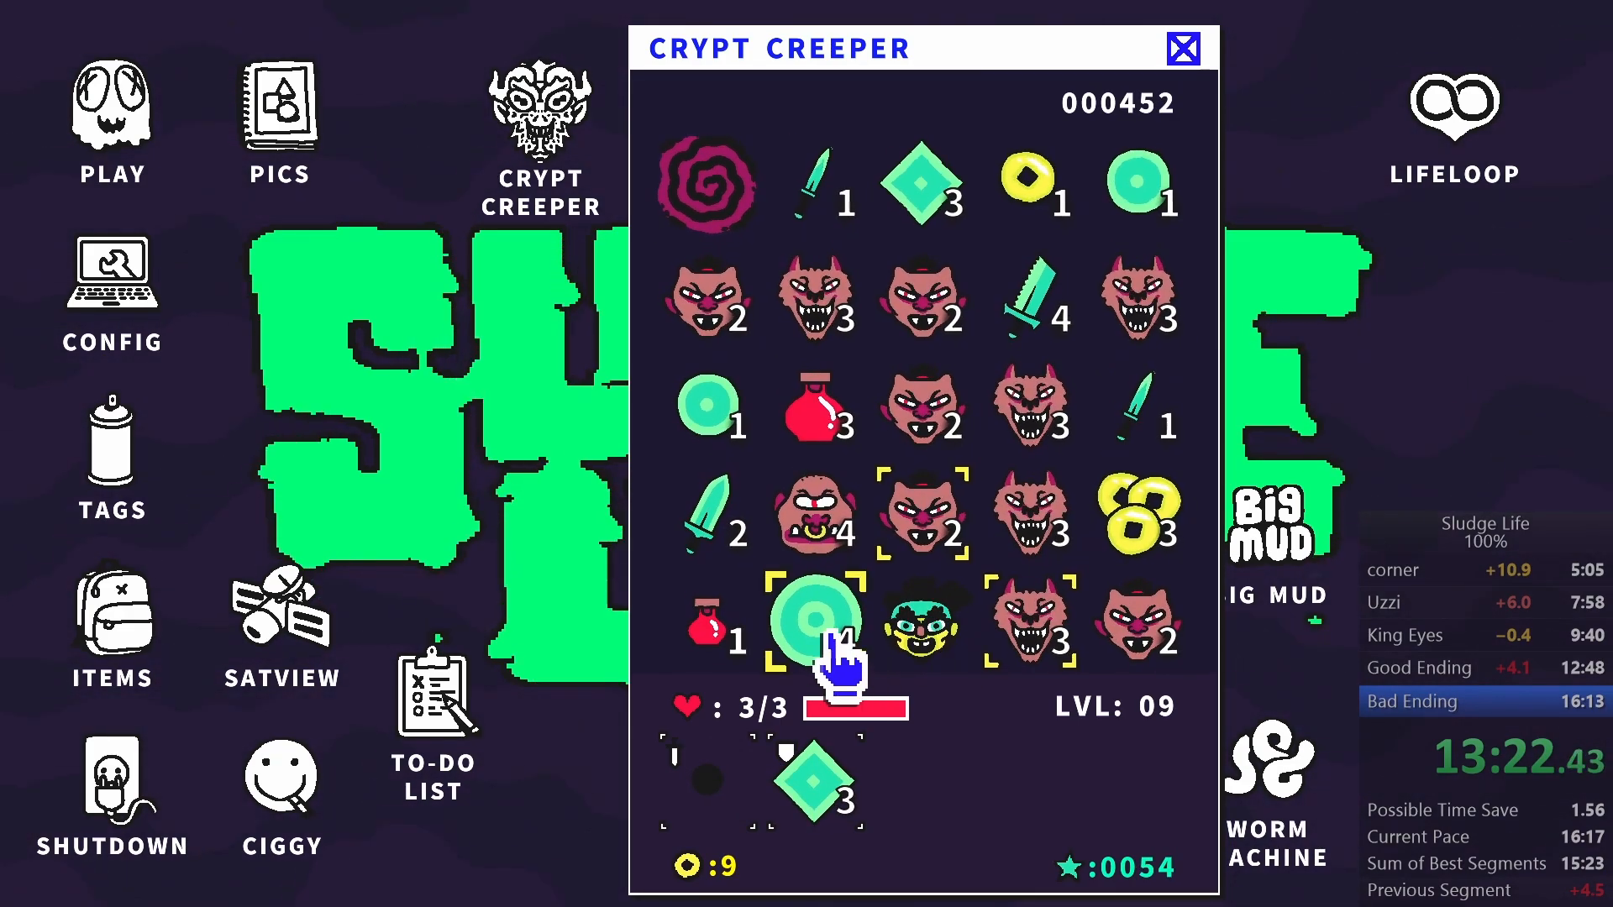
Collect the green orb, red potion and coins beside the hero to reach level 20 at score 001737.
click(816, 622)
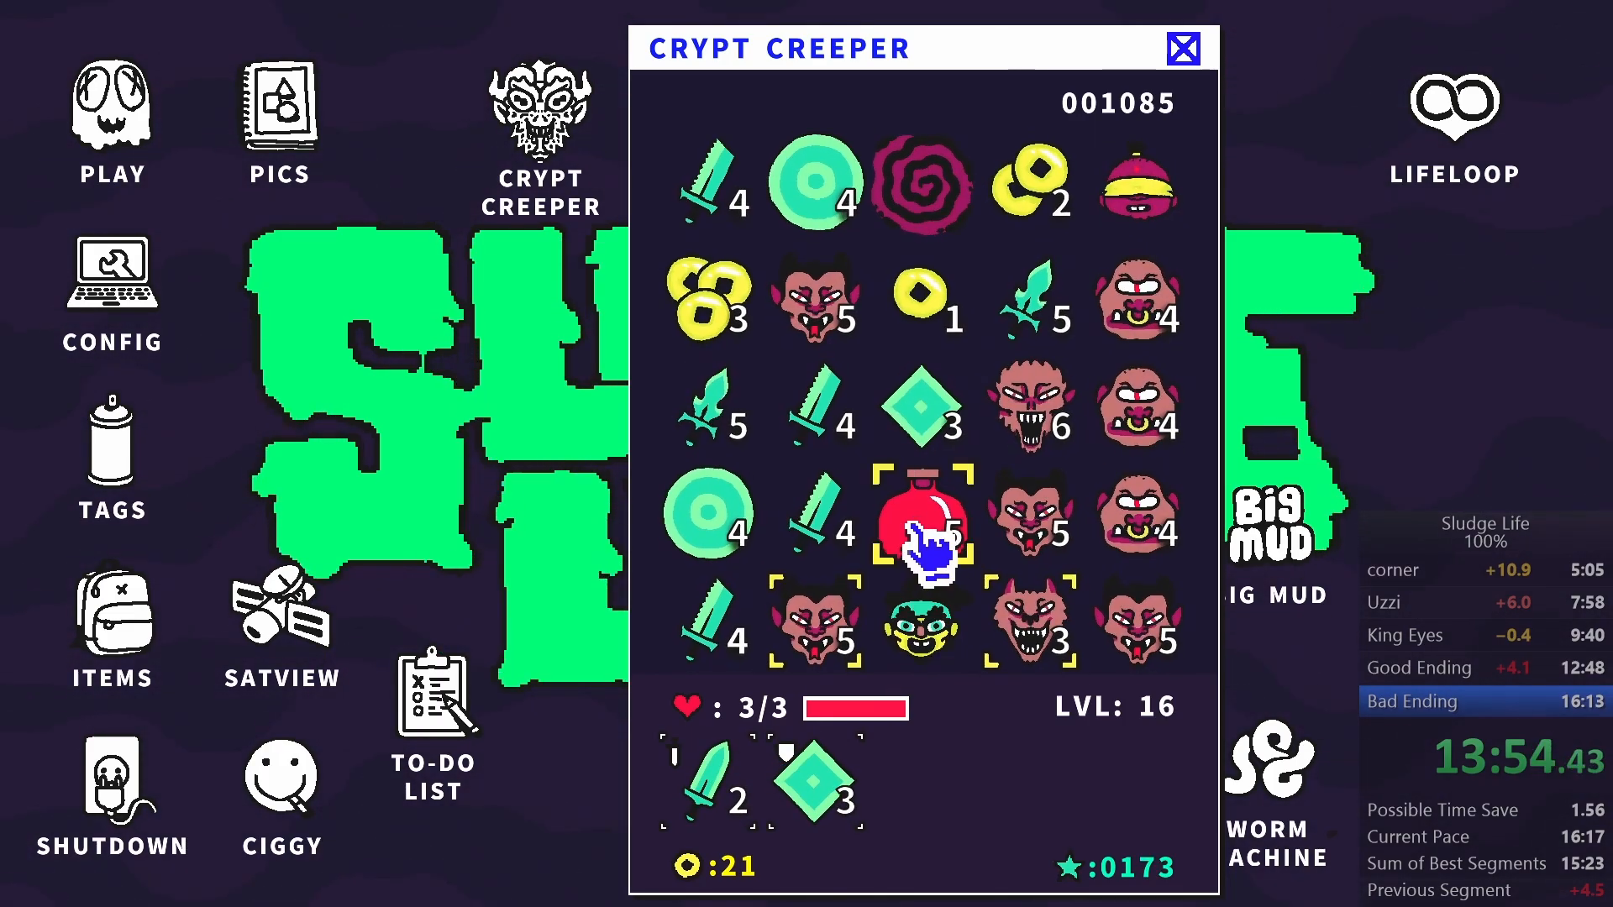
click(921, 524)
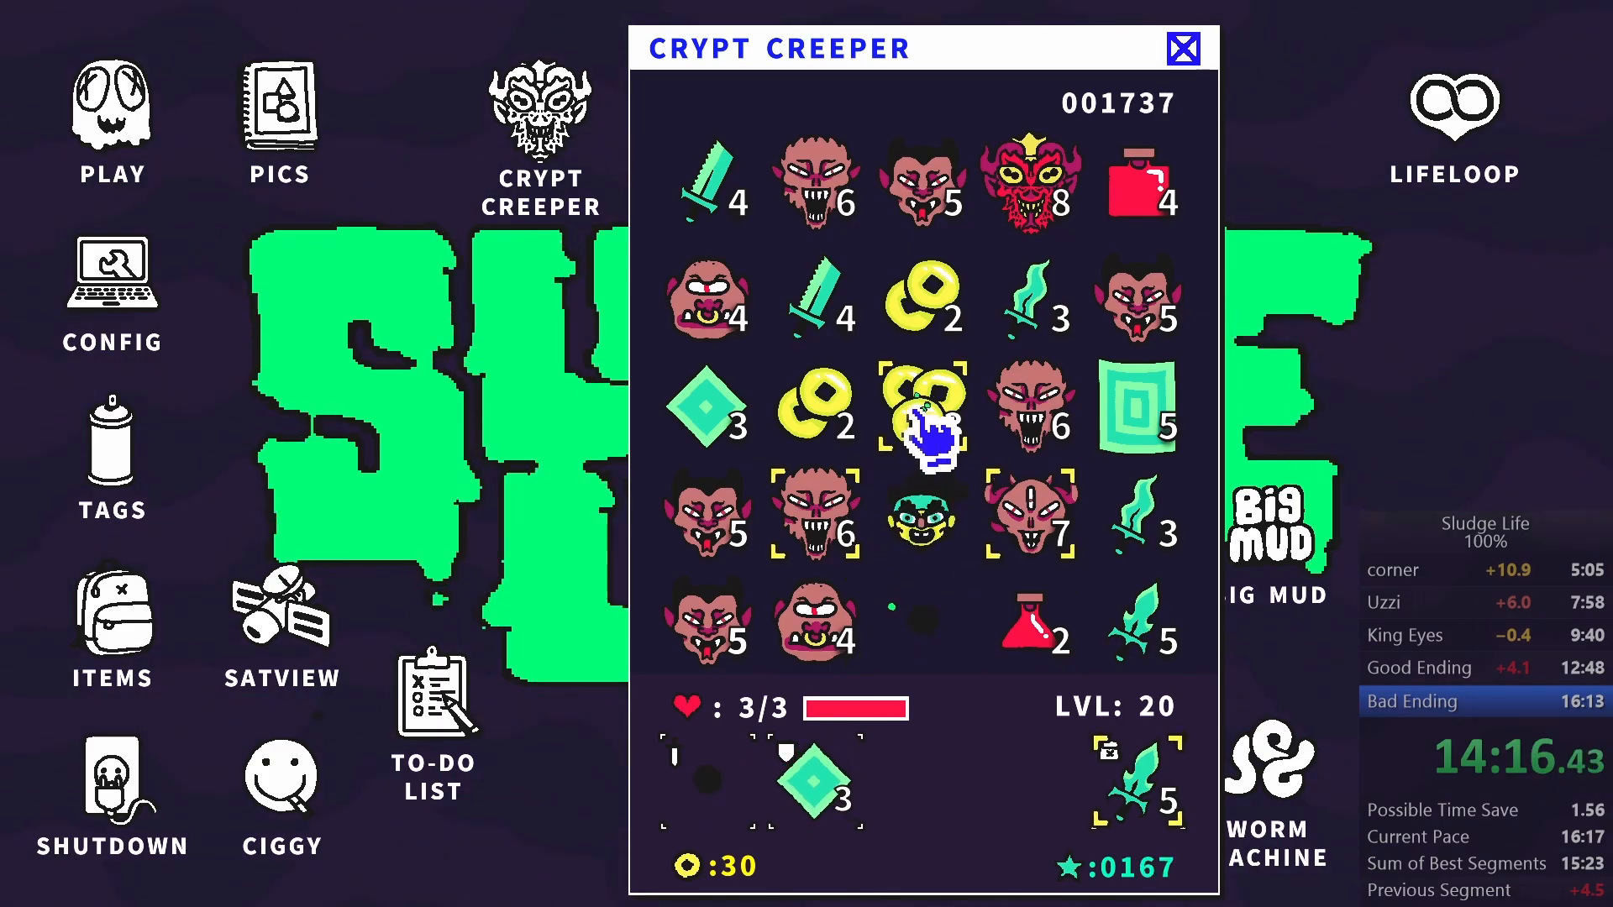
click(921, 421)
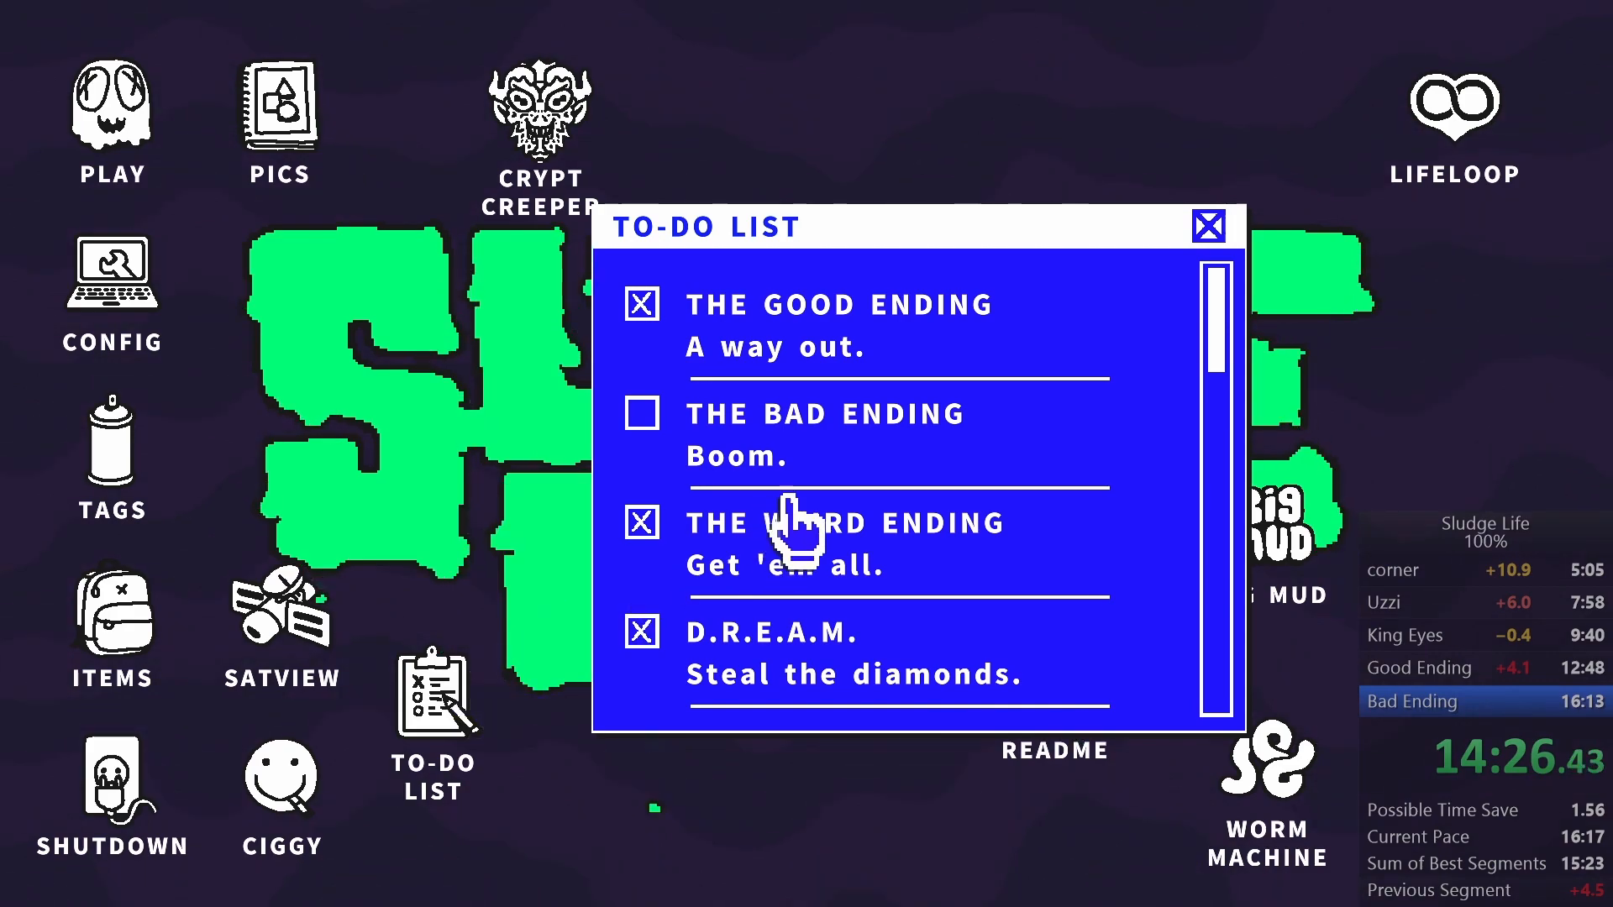
mouse_move(1220, 237)
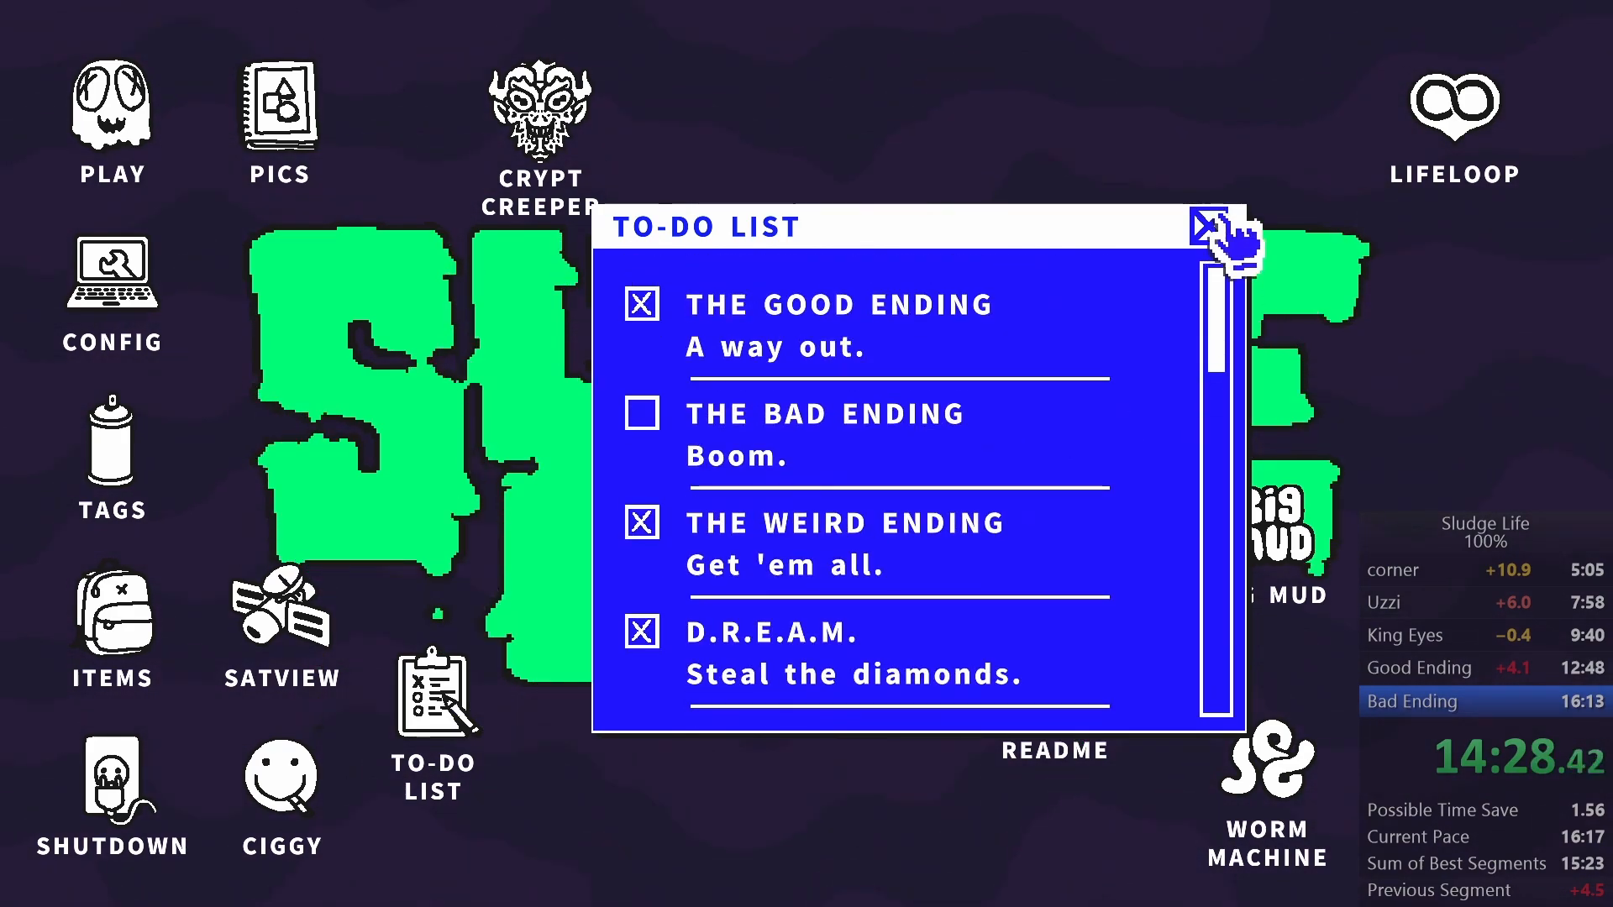
Scroll the TO-DO LIST to its 13/14 completion counter and close it.
click(1208, 224)
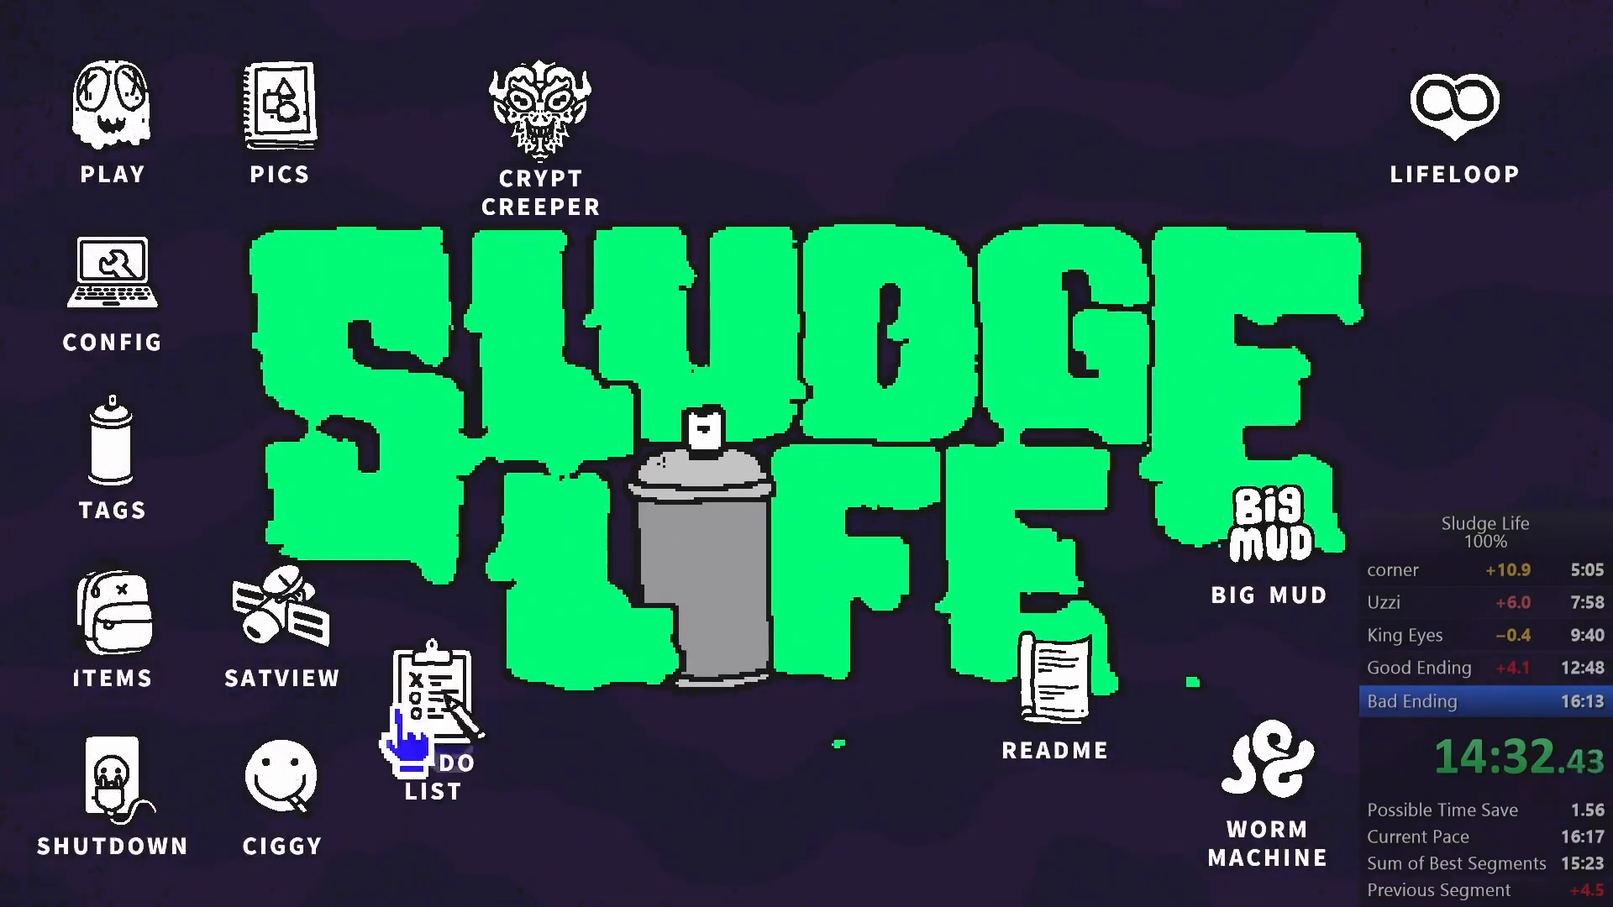
click(426, 709)
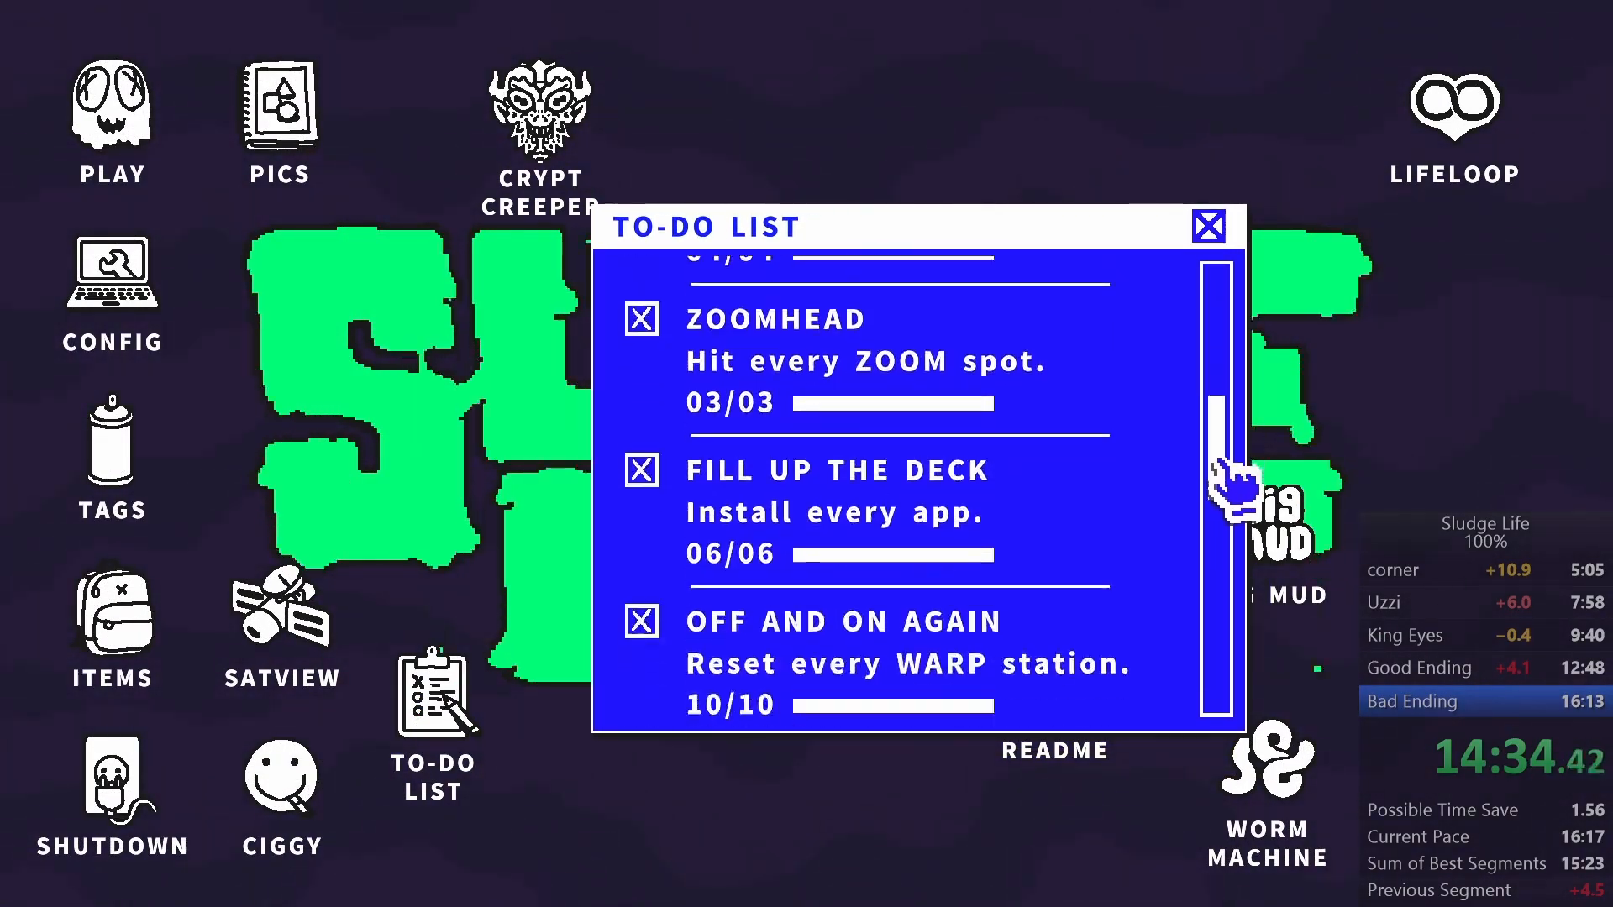
scroll(down, 3)
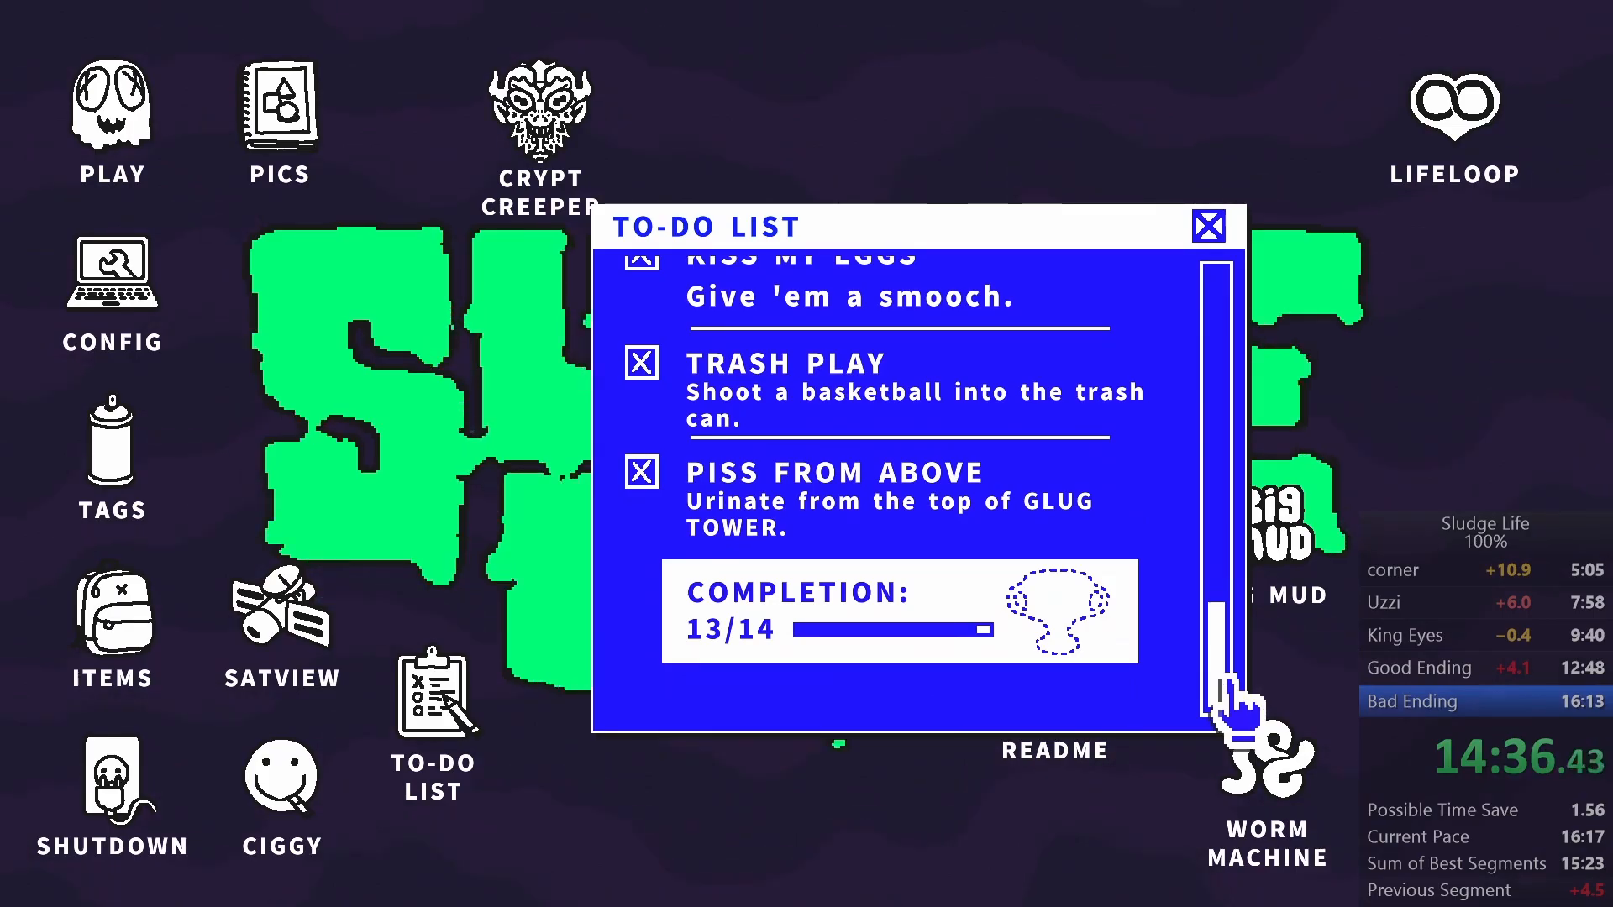
click(1208, 225)
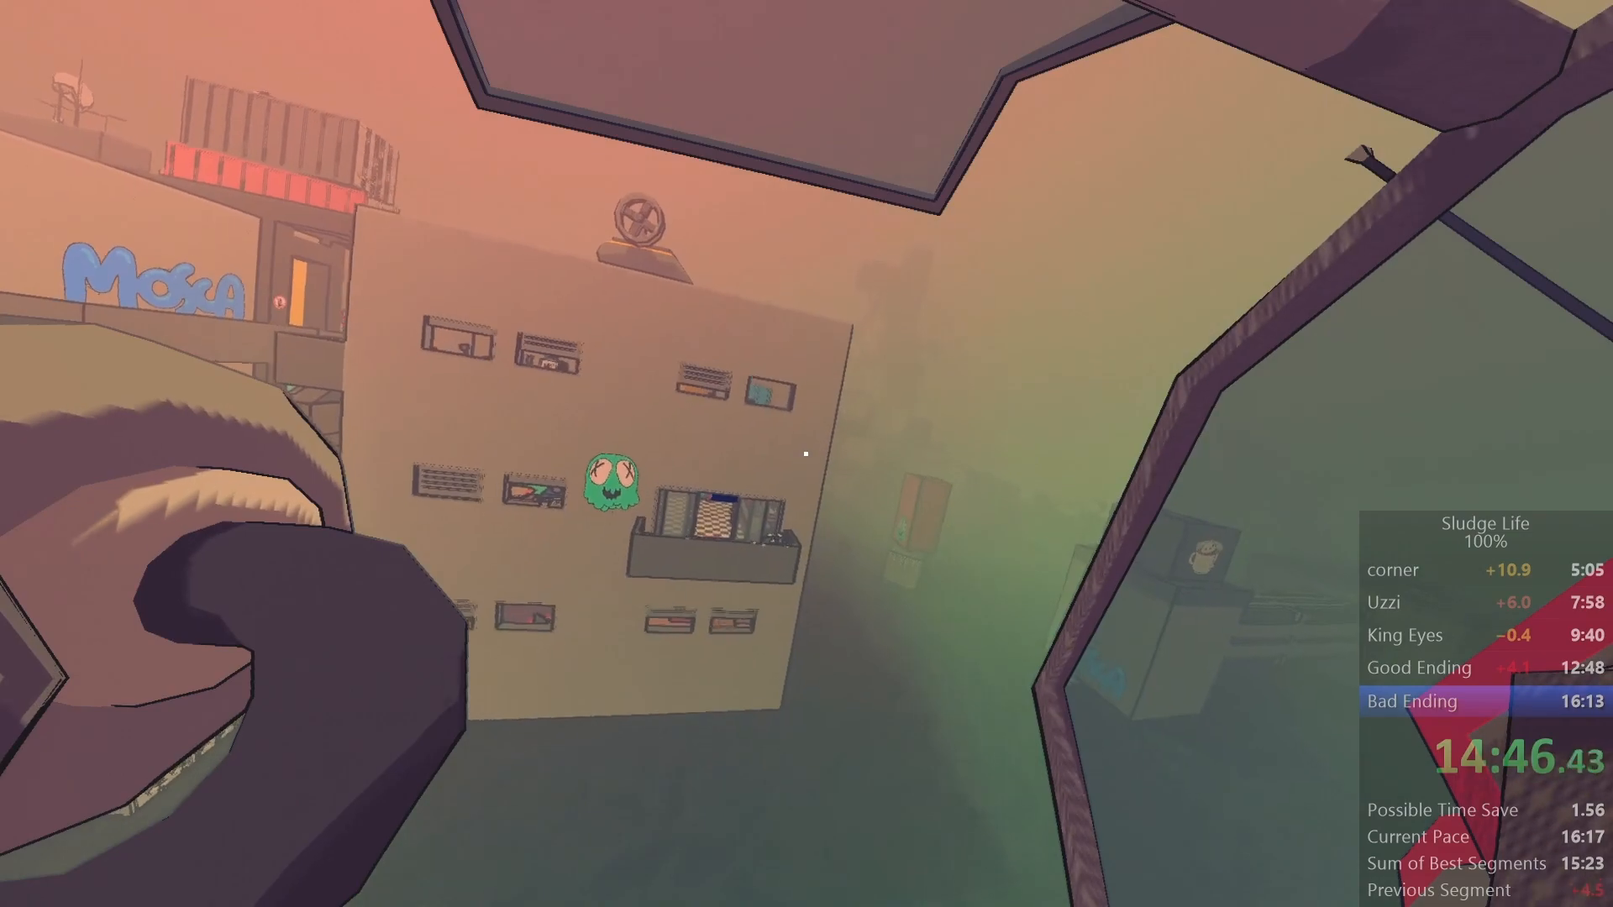
mouse_move(806, 453)
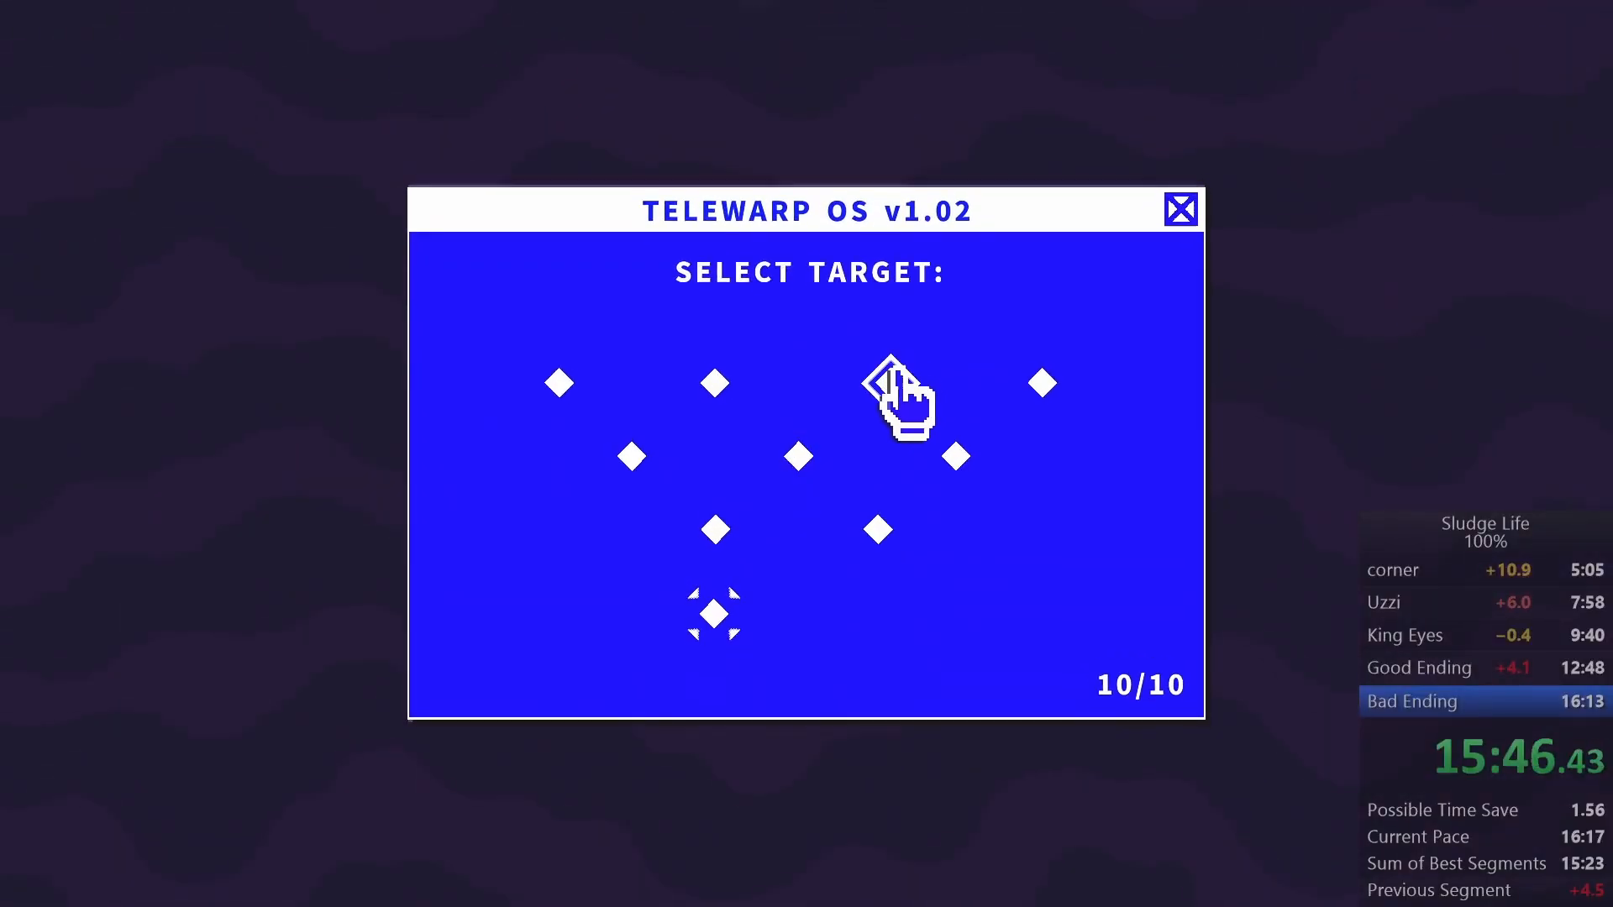
Select a target diamond in Telewarp OS to jump to the orange storage tanks station.
click(886, 386)
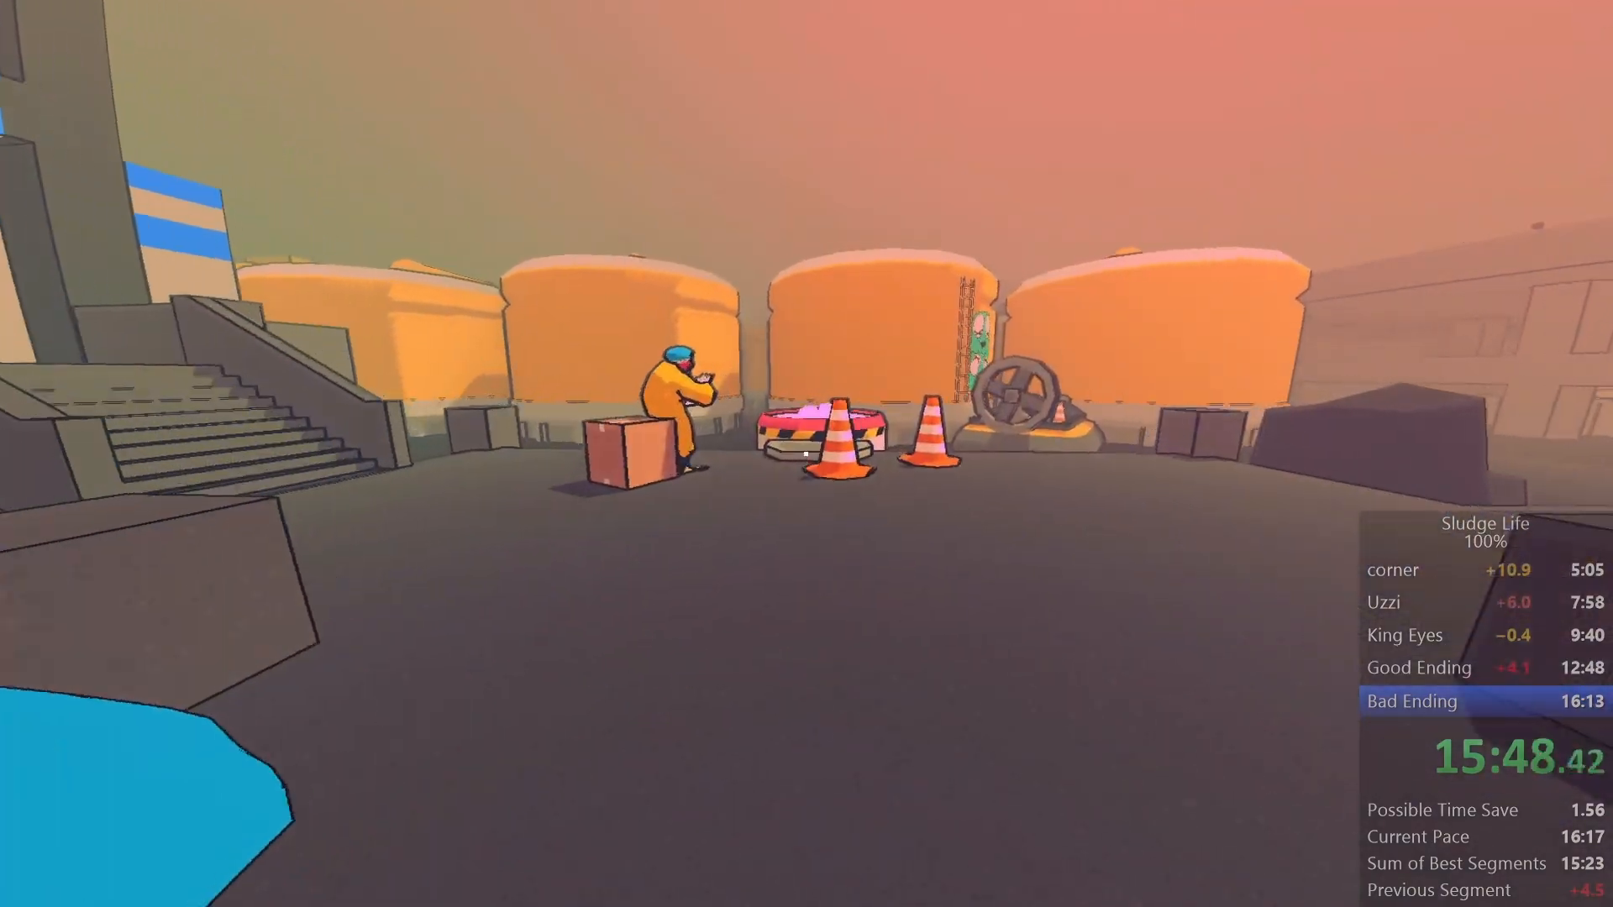